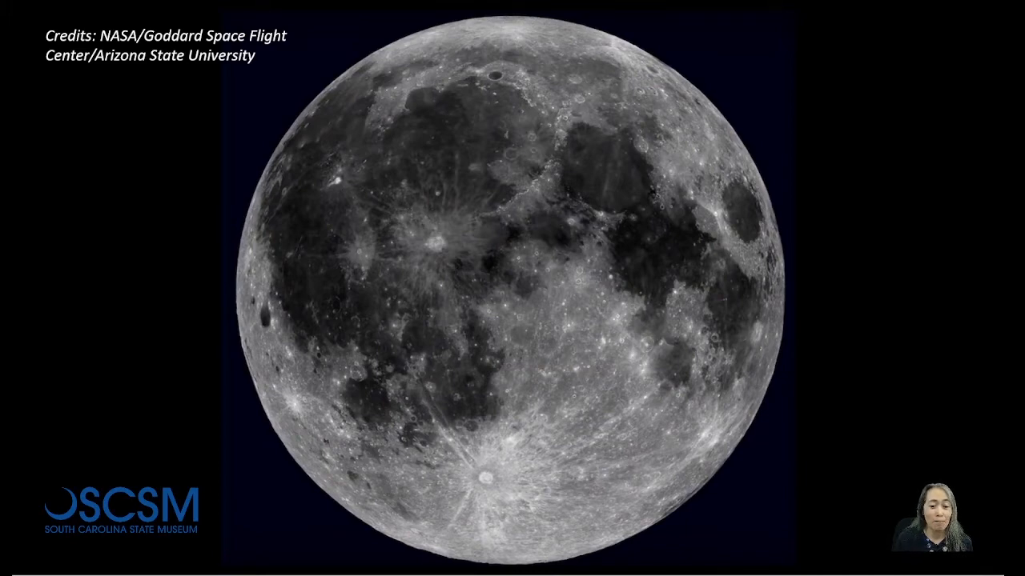
- Advance the presentation from the full Moon photo to the 'Webb's New Home' slide
key("right")
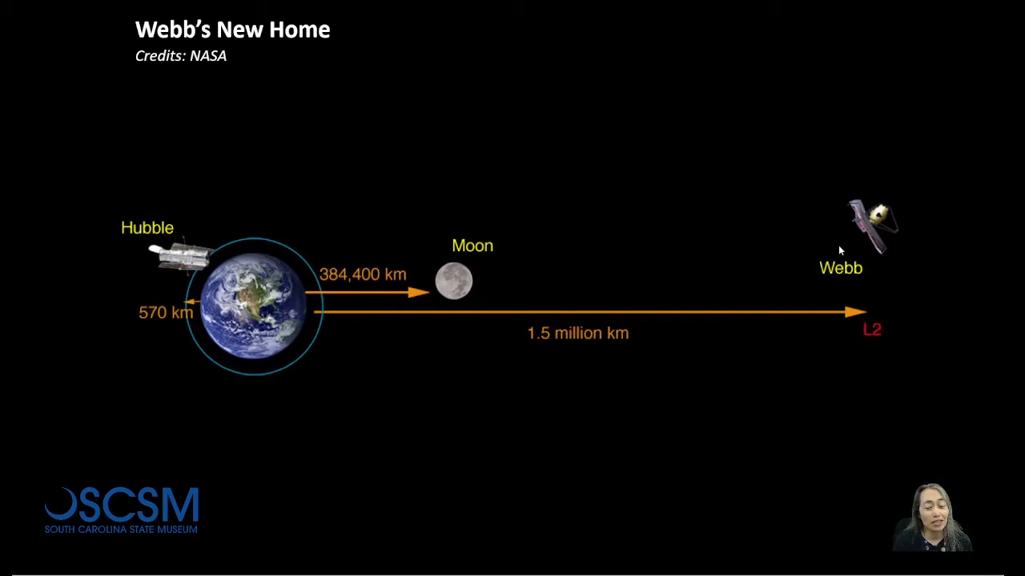
mouse_move(877, 279)
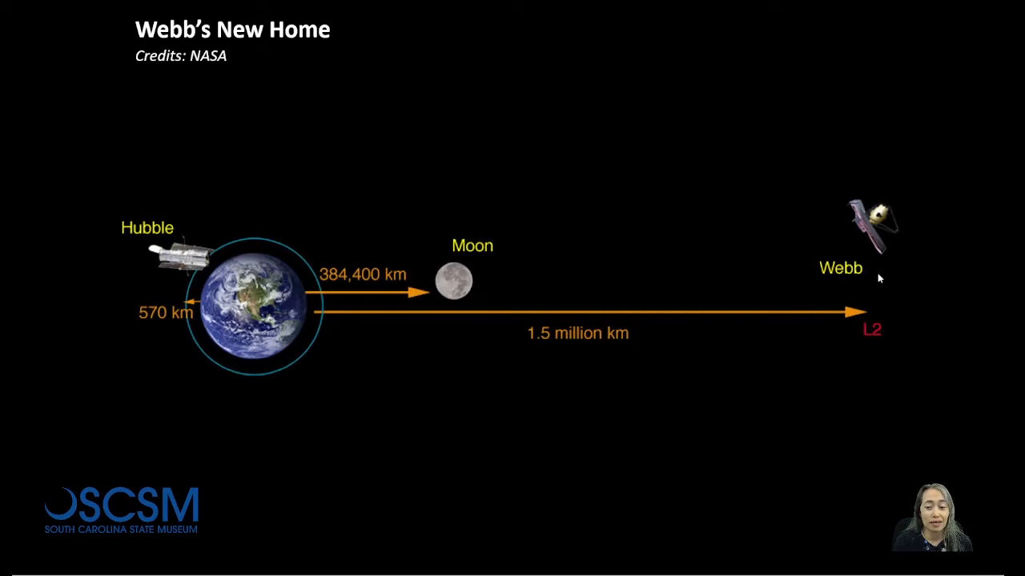
mouse_move(897, 280)
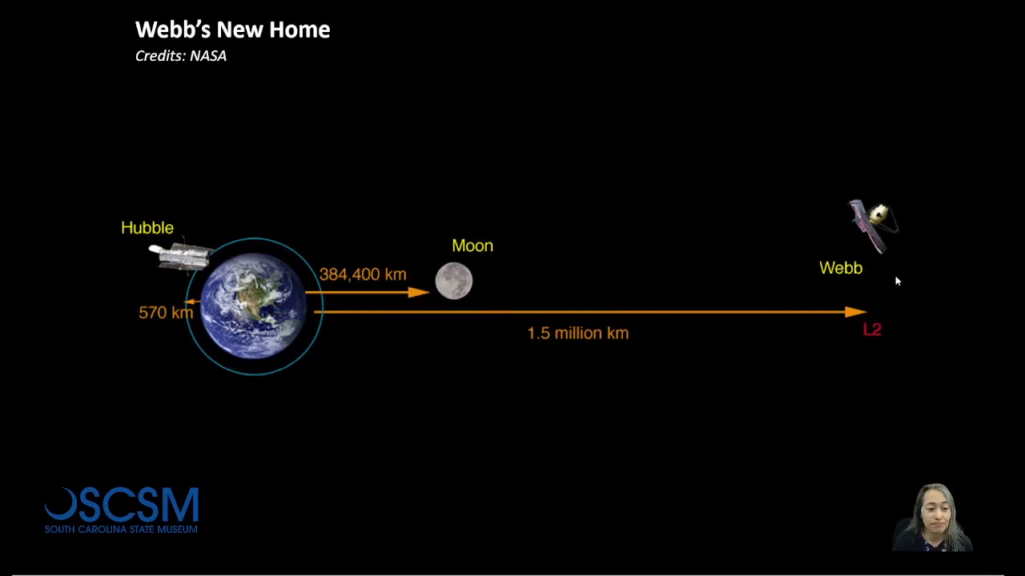
mouse_move(886, 287)
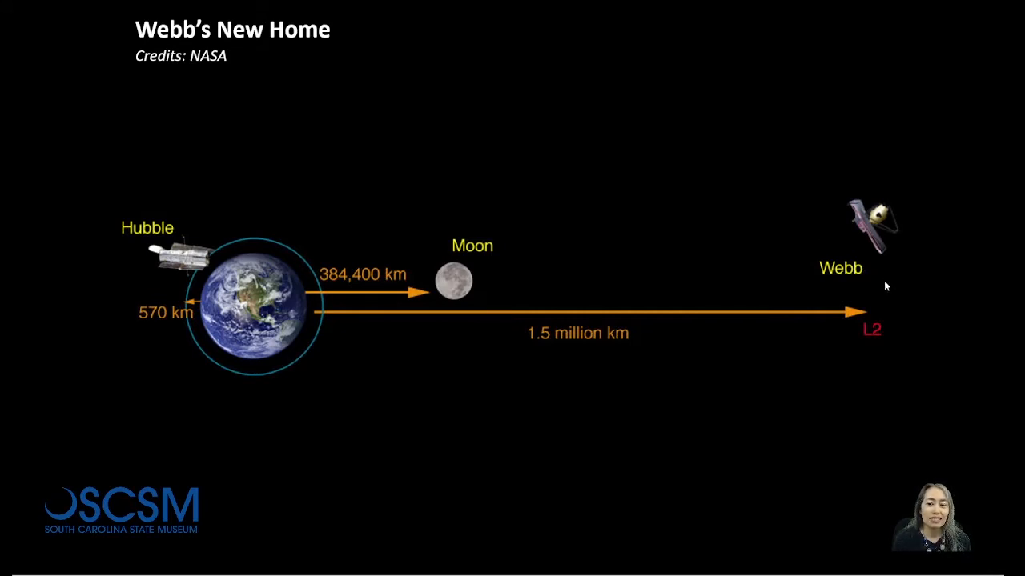
mouse_move(464, 394)
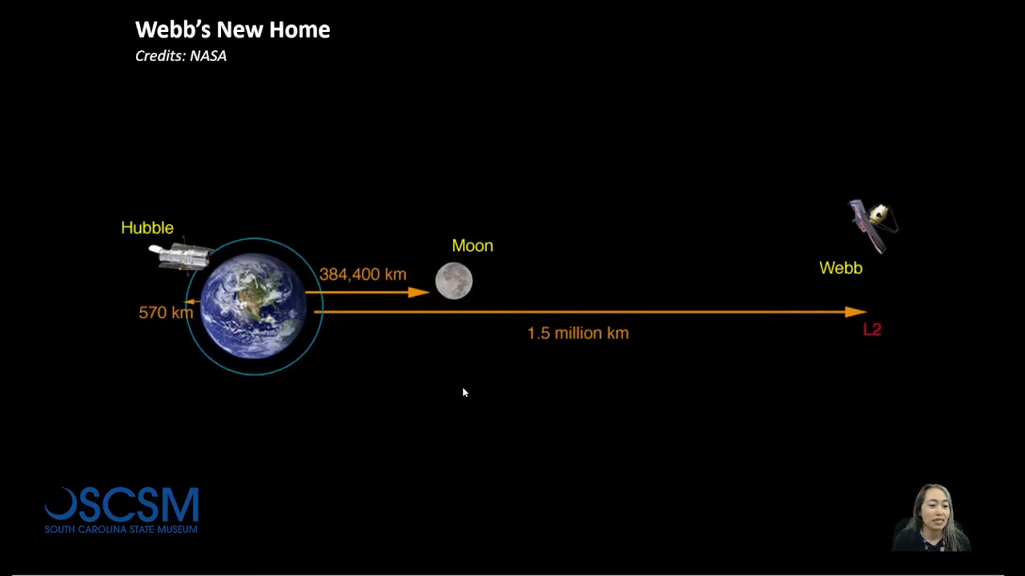
mouse_move(183, 320)
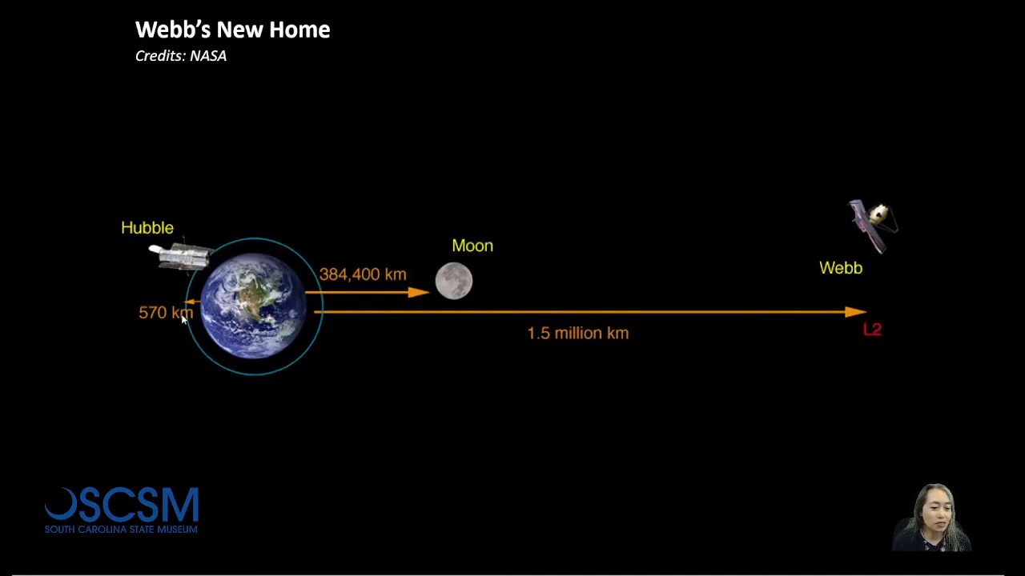
mouse_move(182, 296)
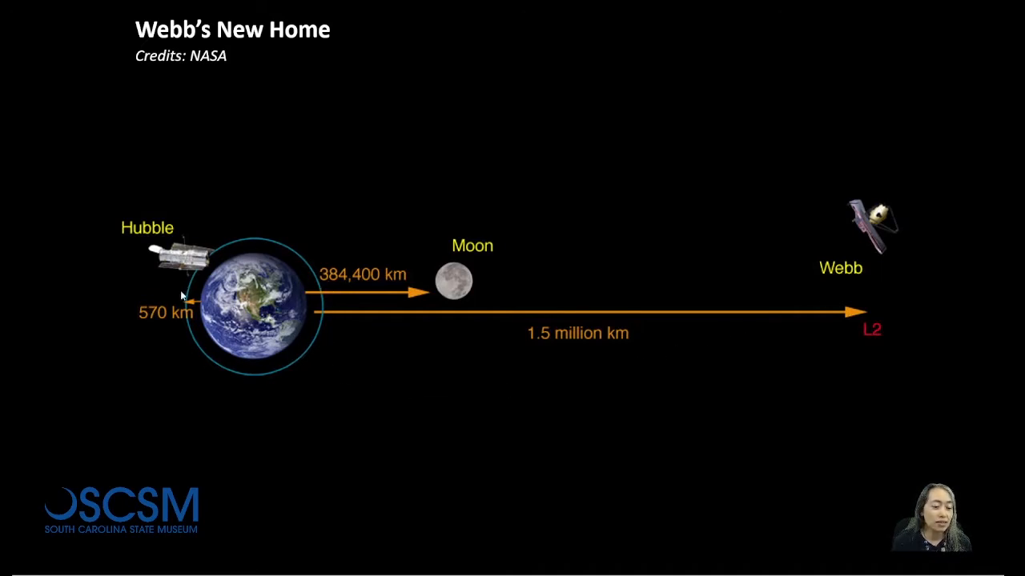
mouse_move(313, 308)
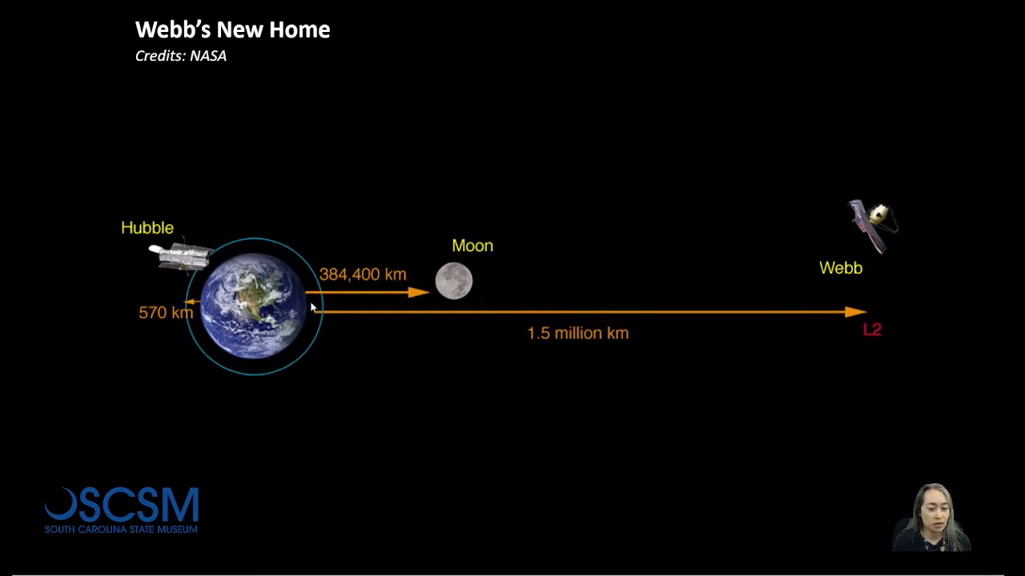
mouse_move(448, 305)
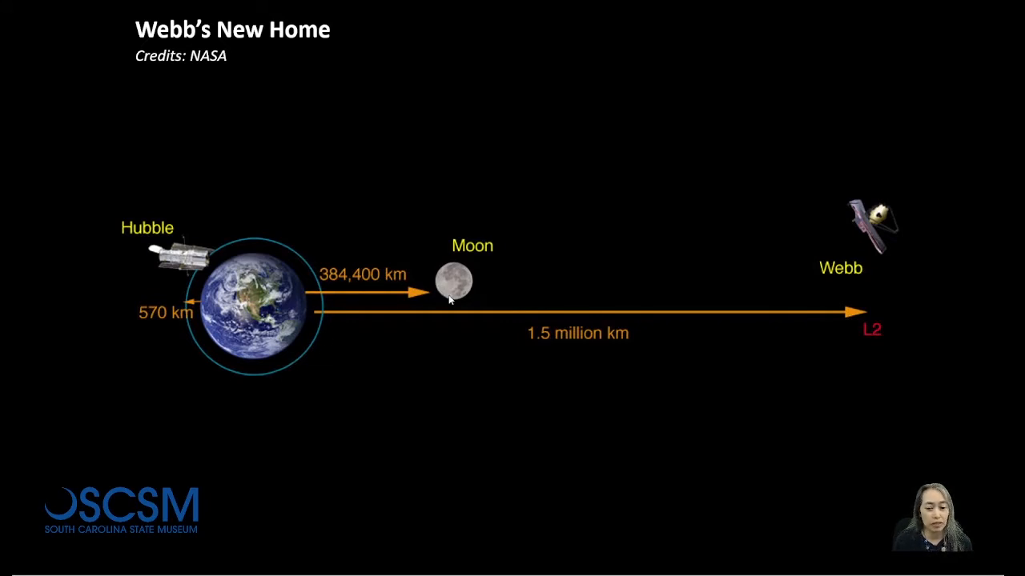
mouse_move(804, 278)
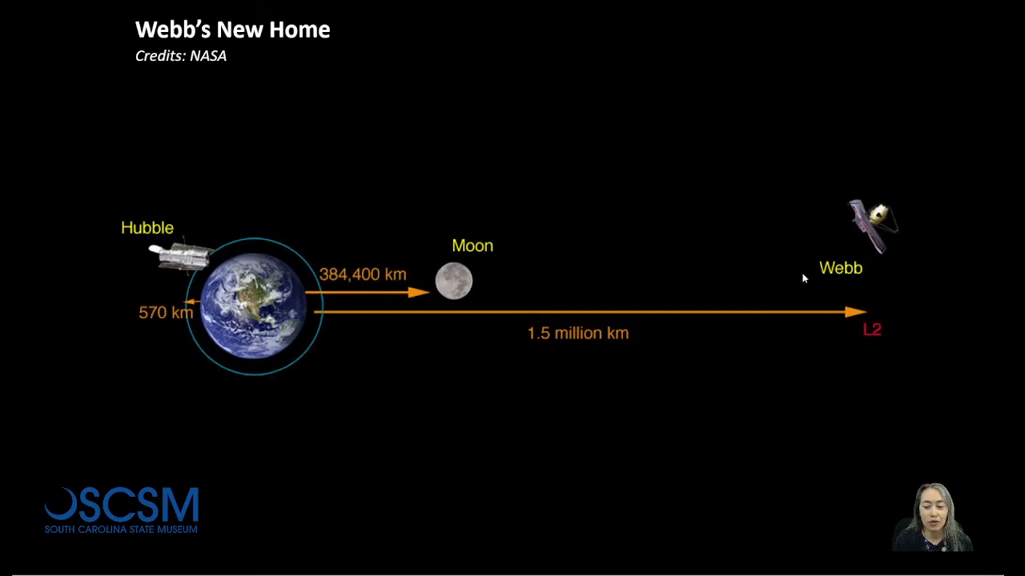
mouse_move(874, 271)
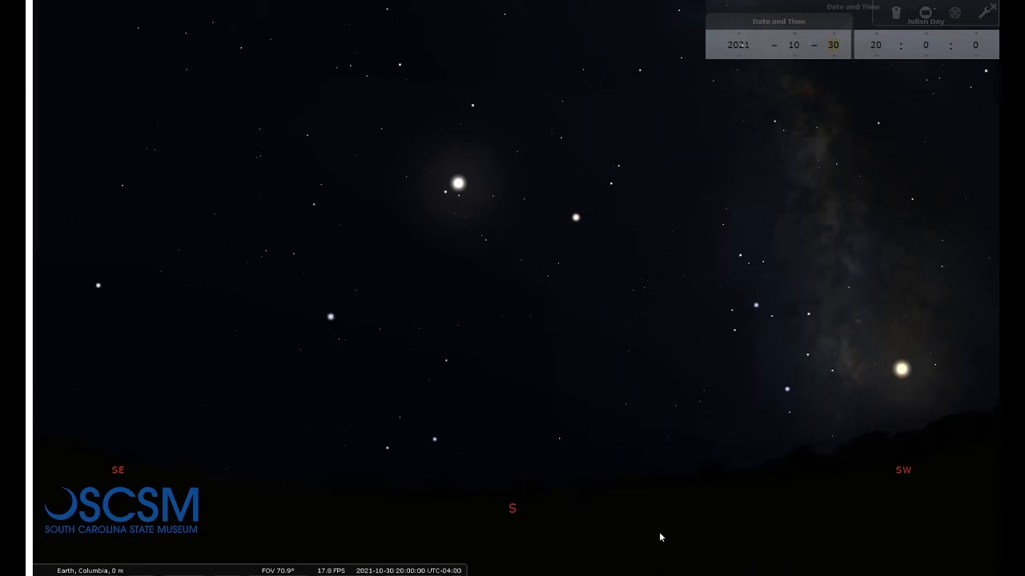
mouse_move(522, 349)
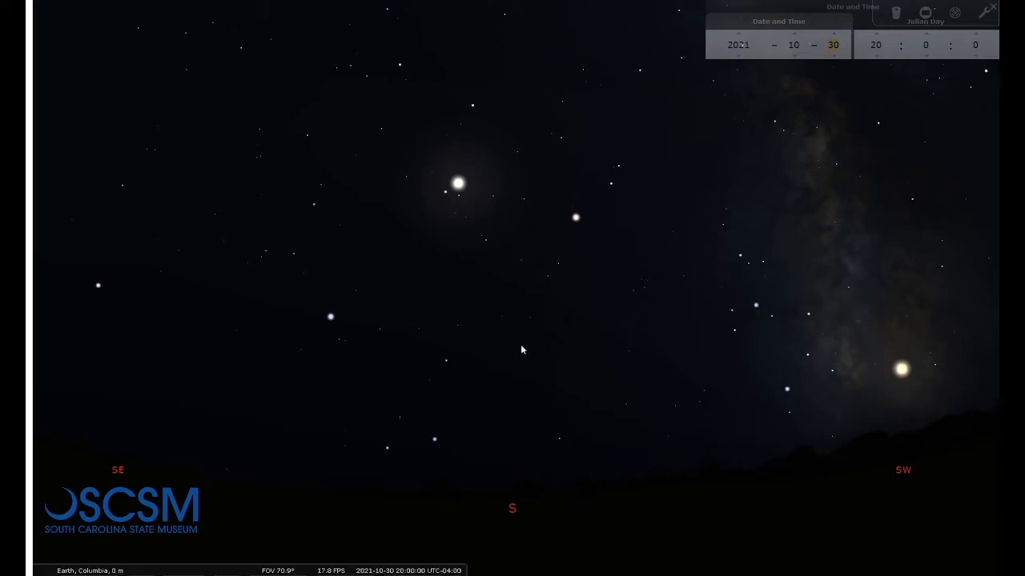
mouse_move(849, 437)
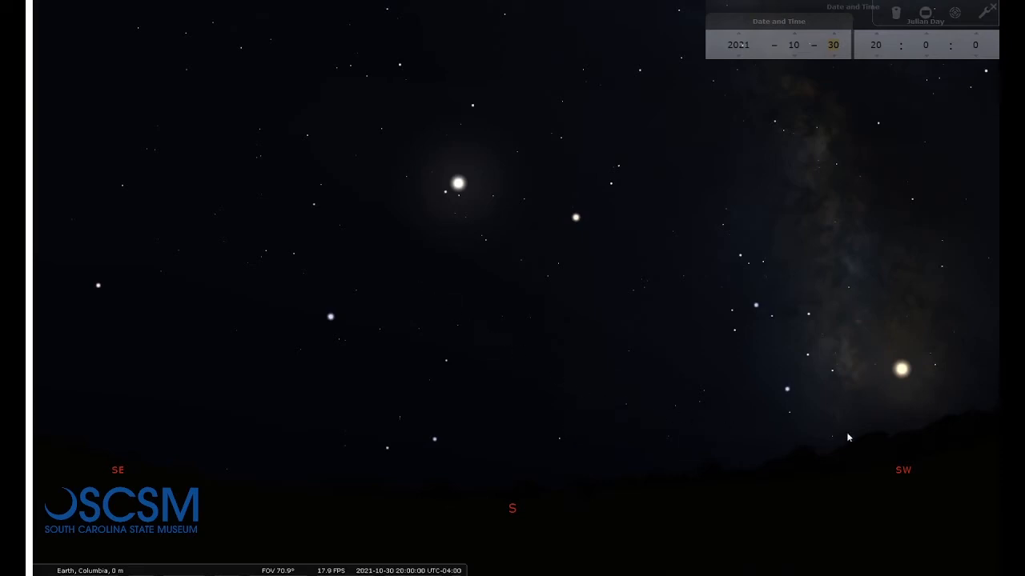
mouse_move(432, 178)
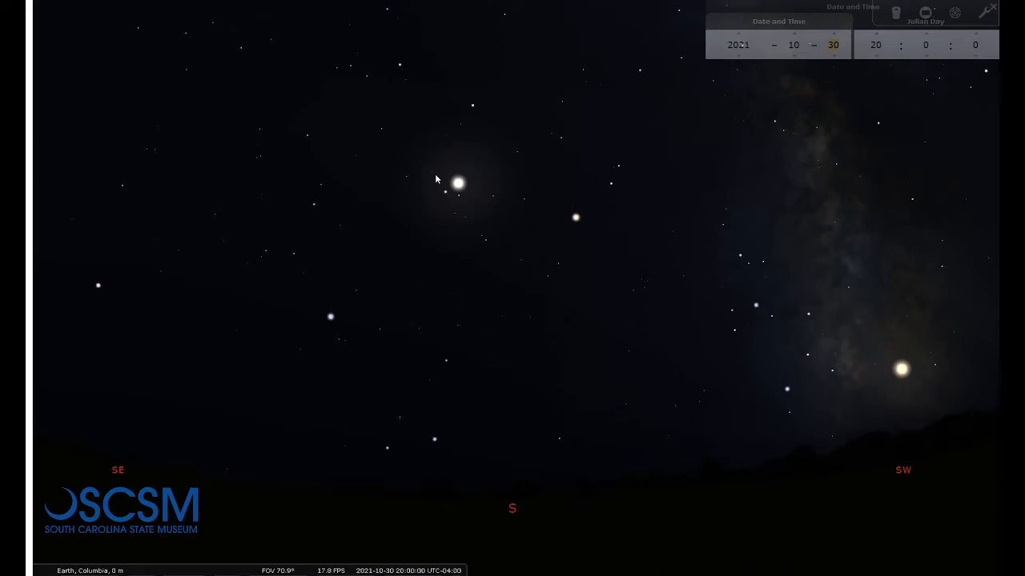
- Select Jupiter in the southern evening sky, then Saturn just to its right
left_click(901, 371)
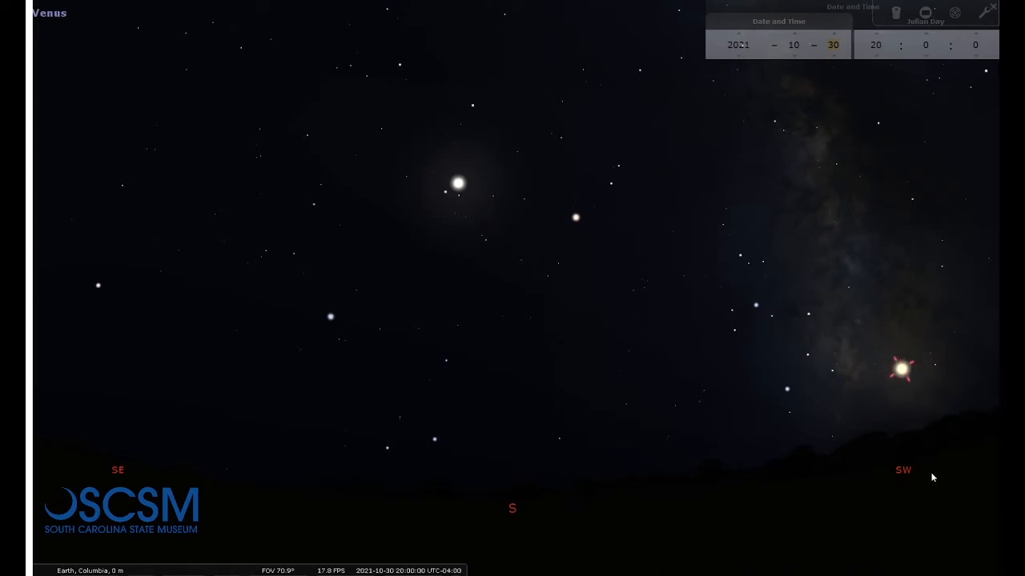
mouse_move(774, 364)
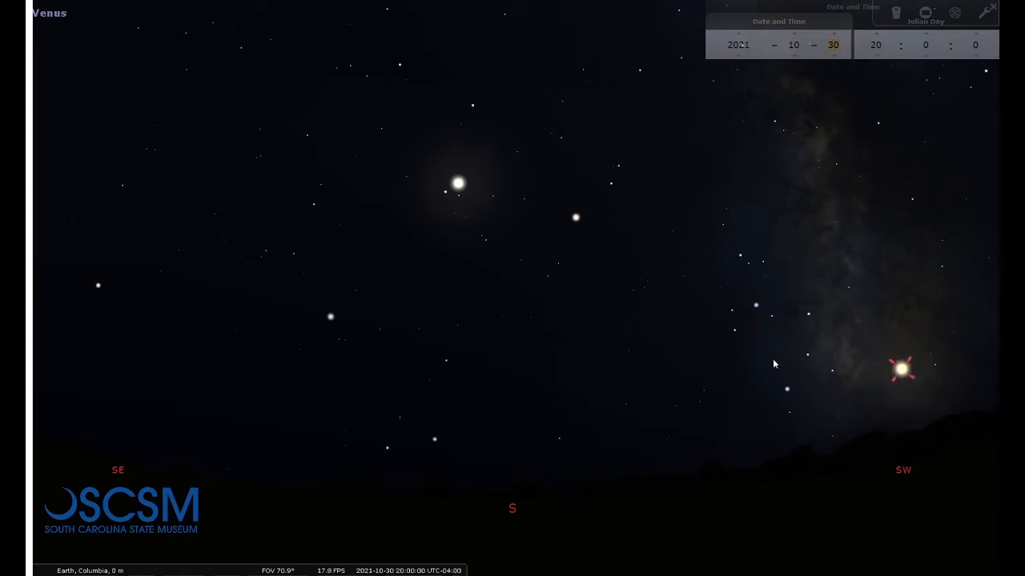
left_click(455, 182)
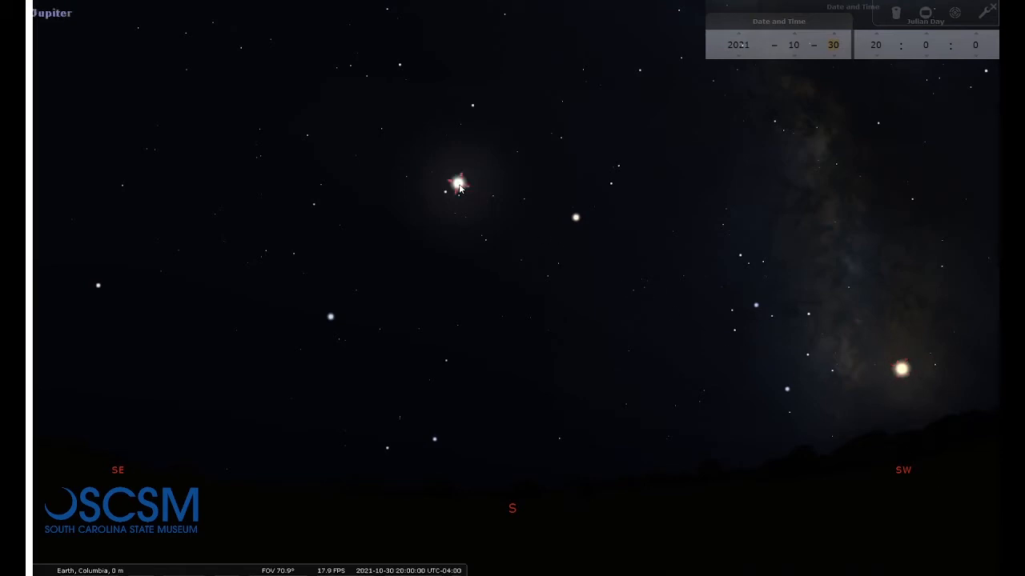
left_click(456, 185)
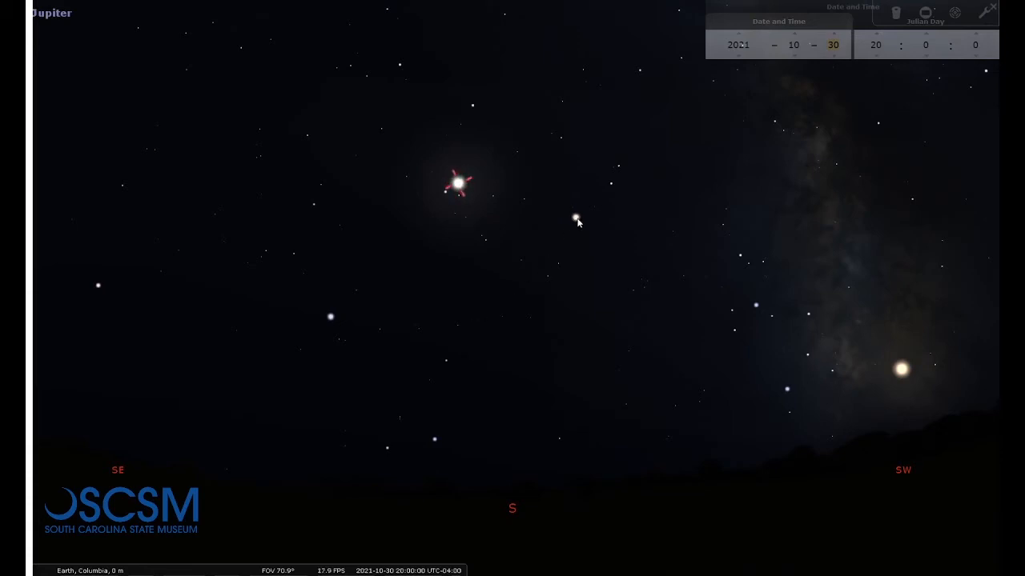
left_click(576, 221)
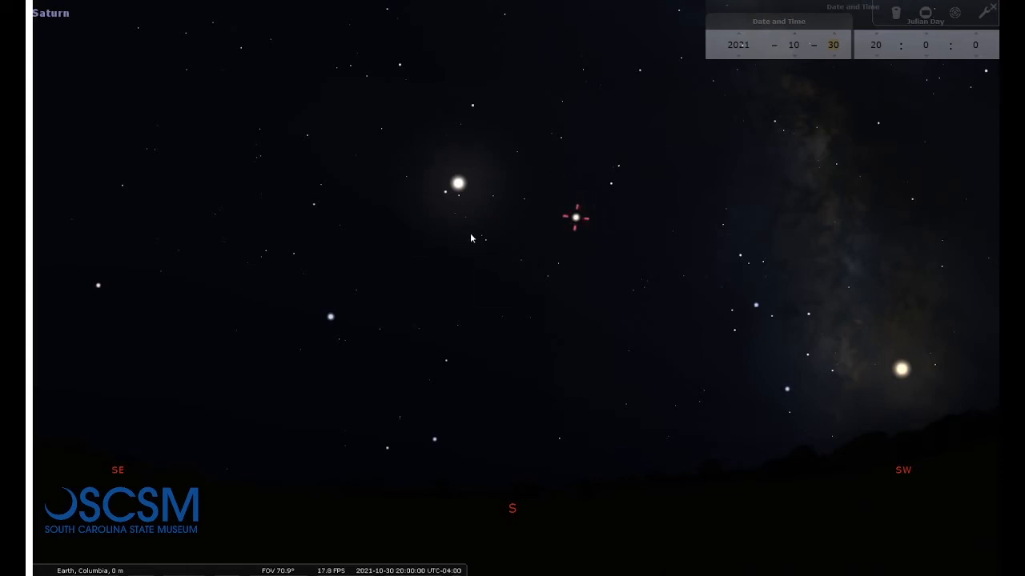
mouse_move(418, 212)
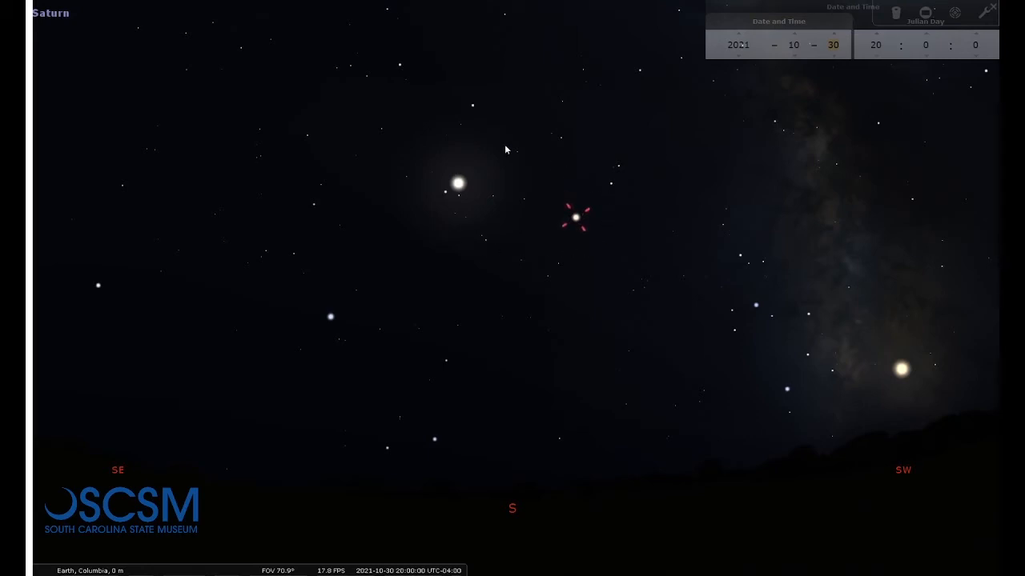
mouse_move(595, 269)
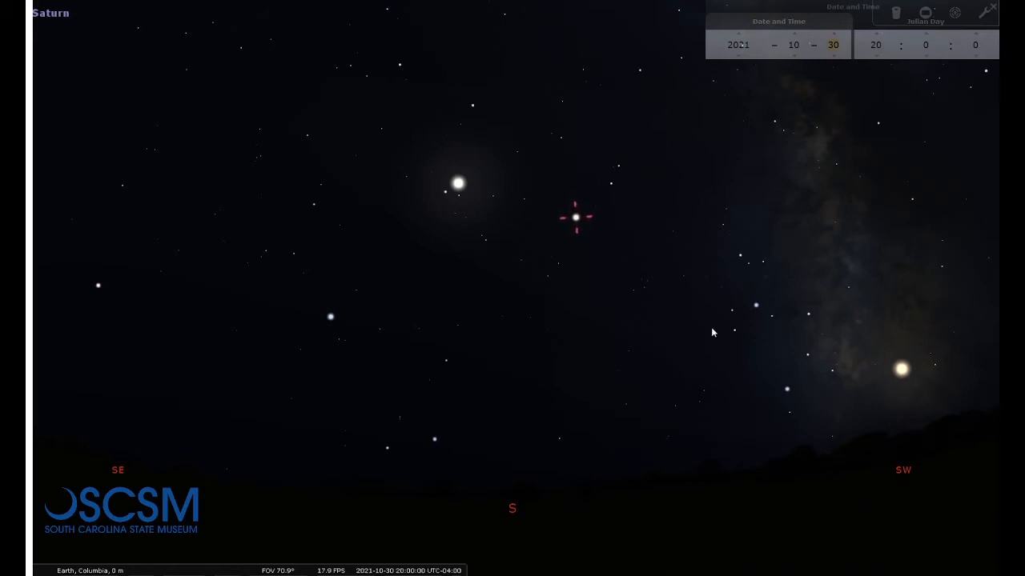
mouse_move(911, 419)
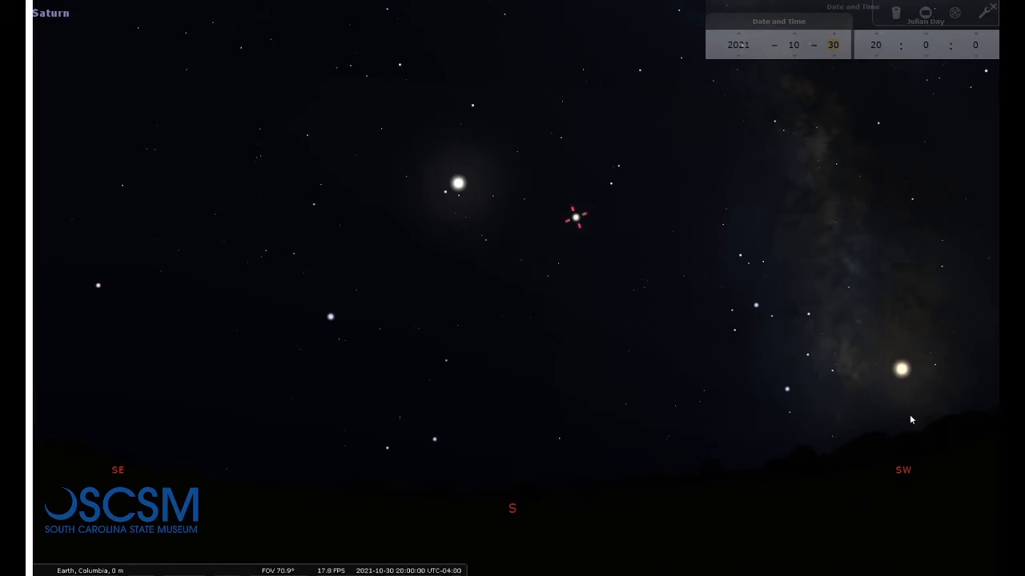
mouse_move(922, 455)
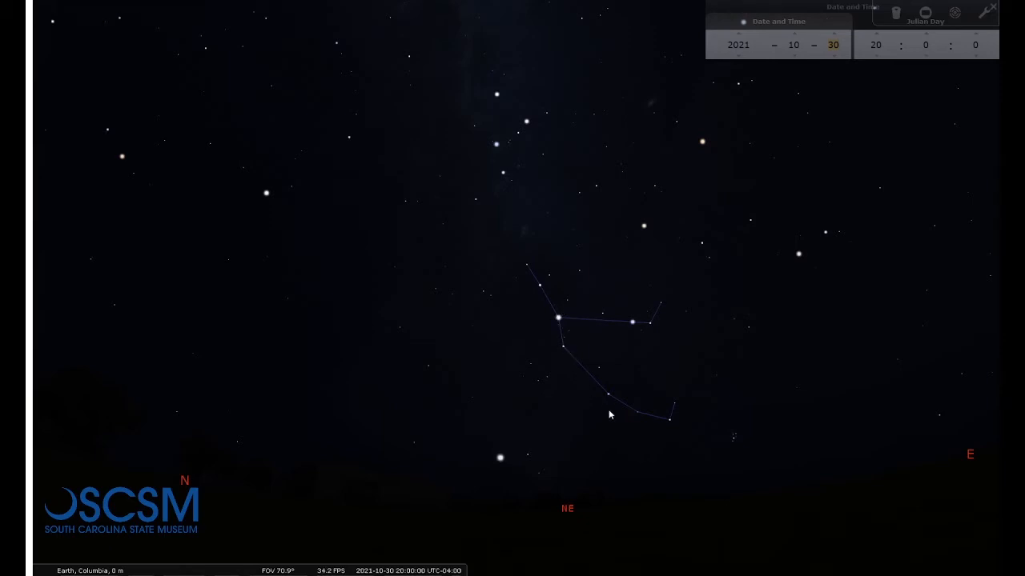
mouse_move(537, 282)
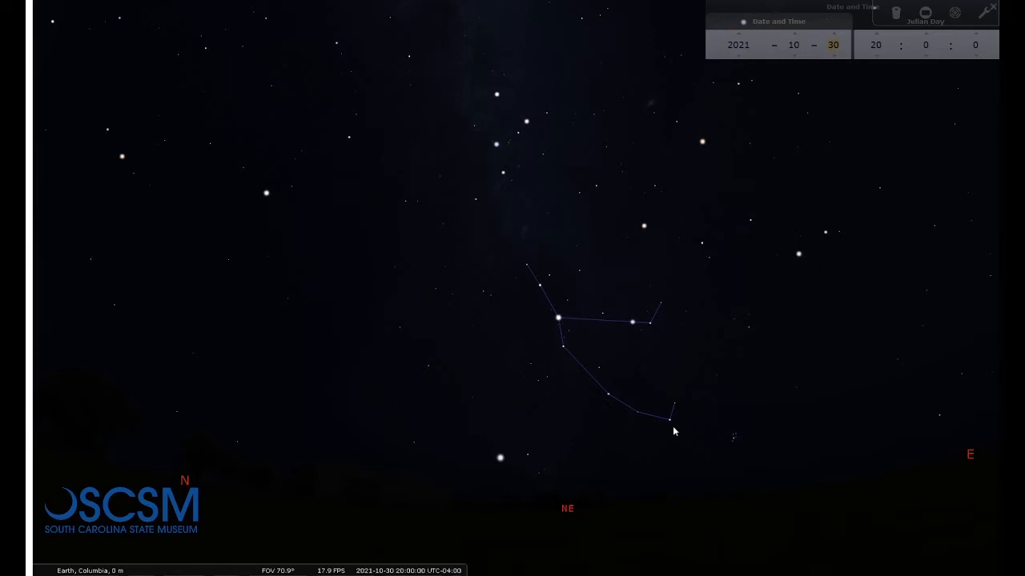
mouse_move(679, 445)
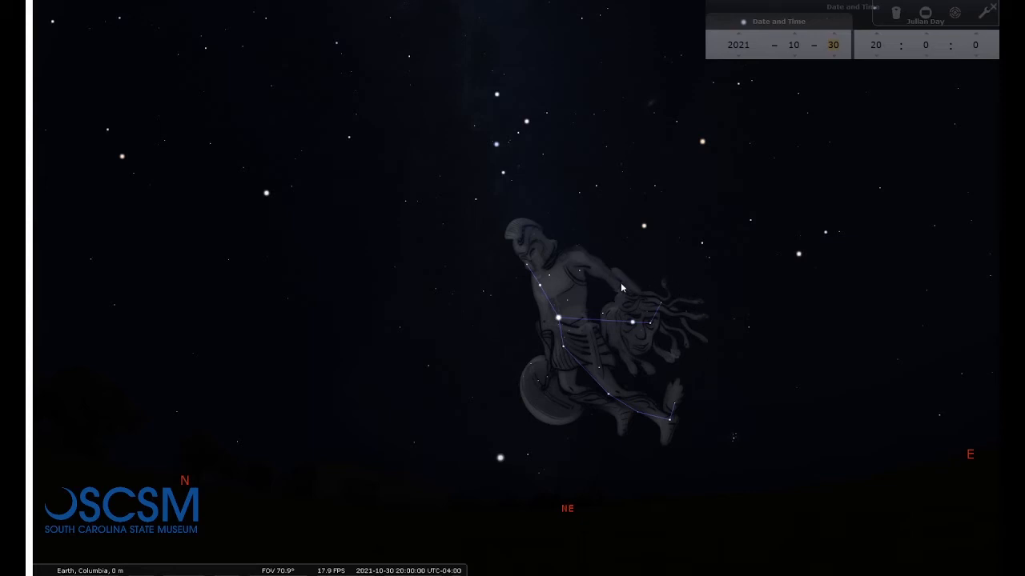
mouse_move(611, 302)
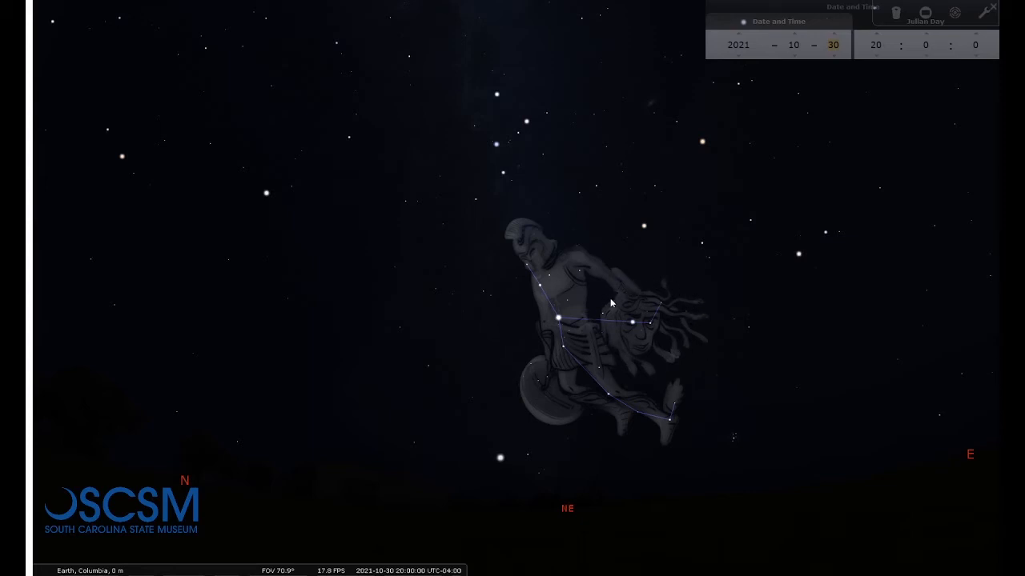
mouse_move(636, 375)
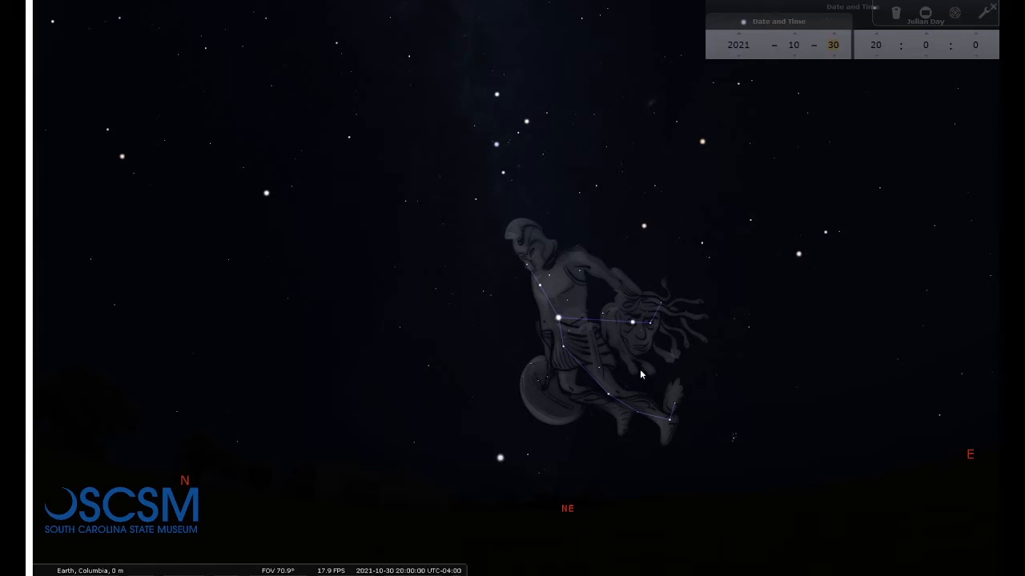
mouse_move(653, 374)
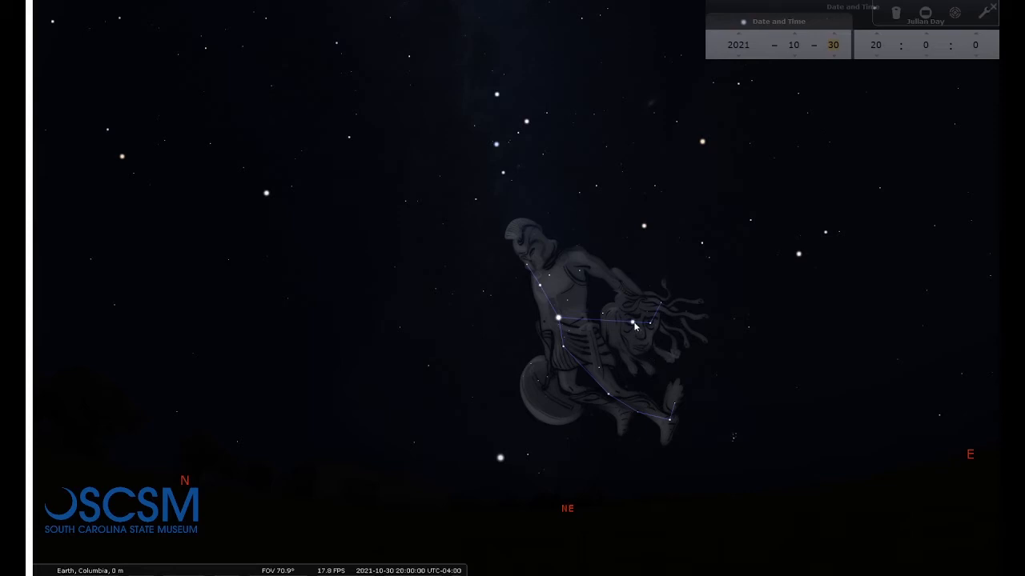
- Select Algol, the star in Medusa's head within the Perseus artwork
left_click(631, 323)
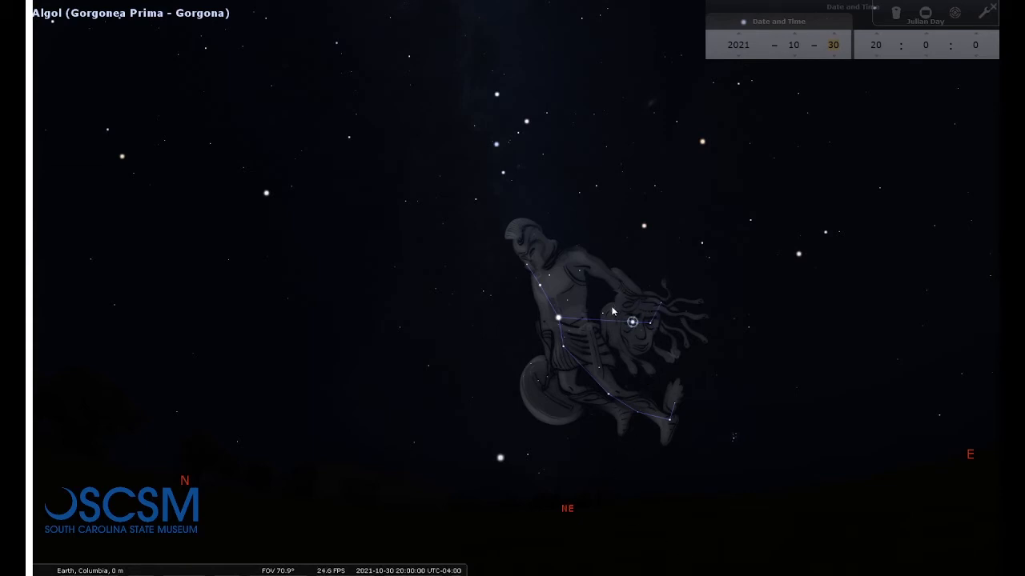
mouse_move(644, 362)
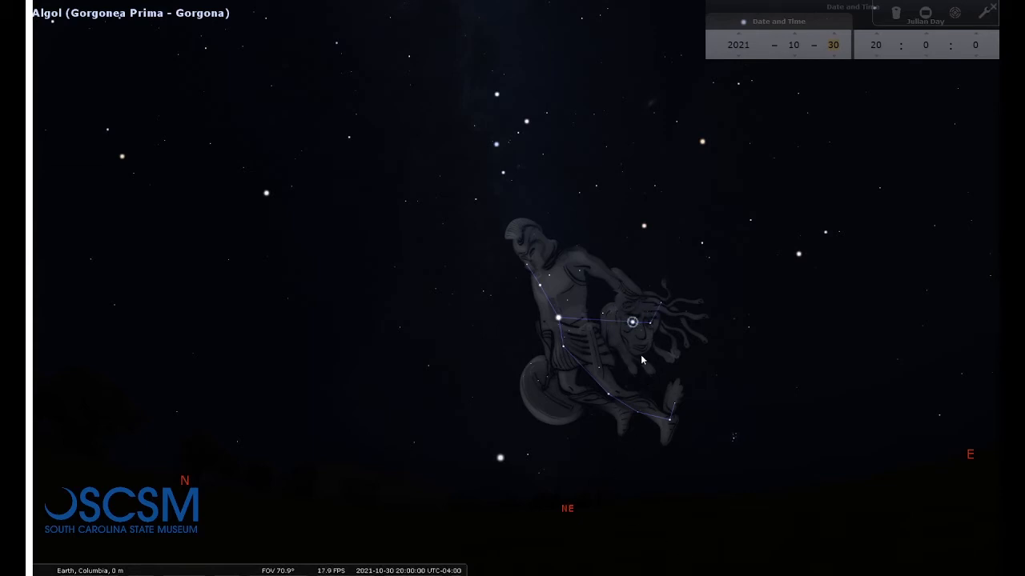
mouse_move(608, 383)
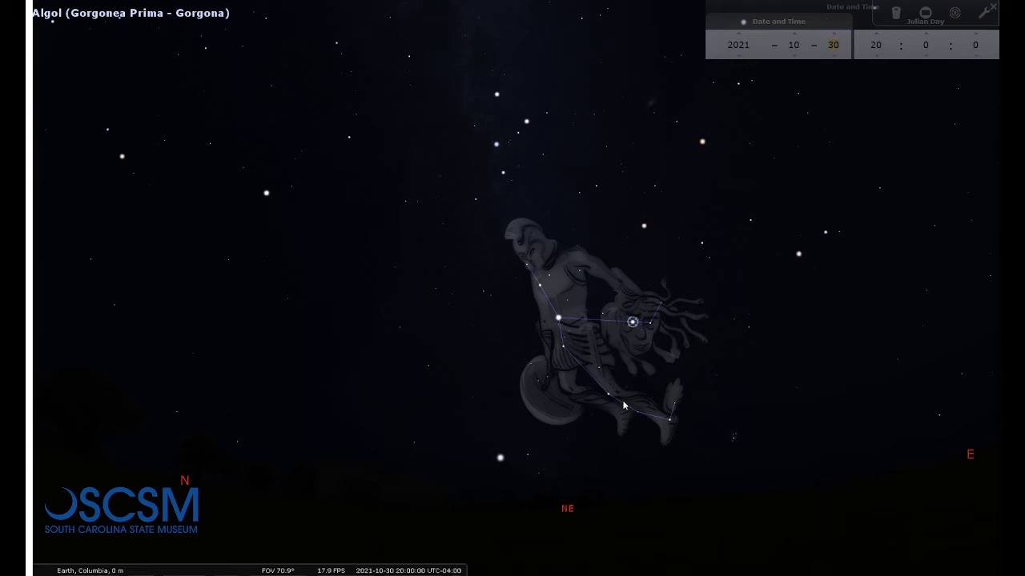
mouse_move(674, 449)
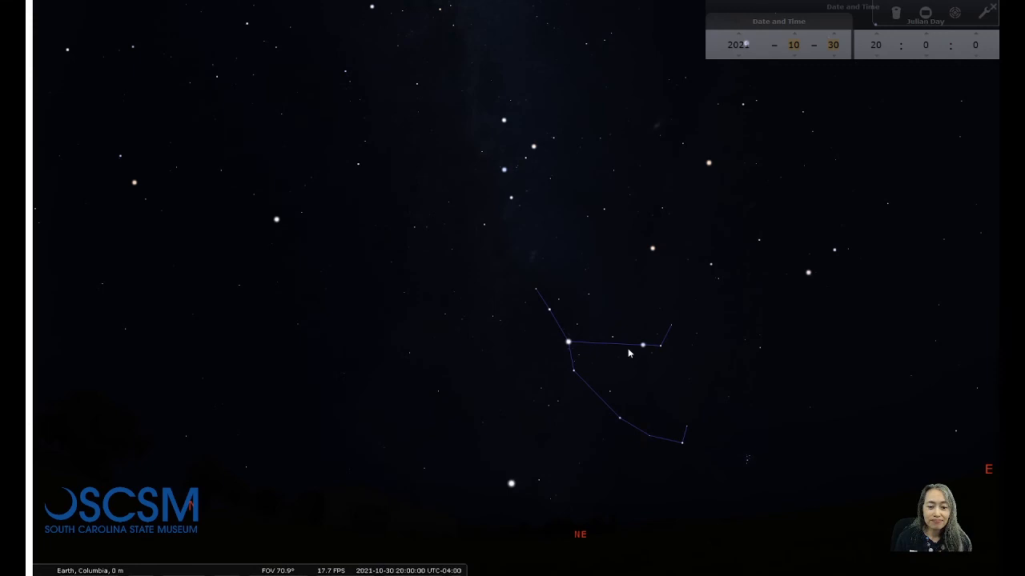
- Select Algol again on Perseus's bare constellation lines to show its name and details
left_click(642, 343)
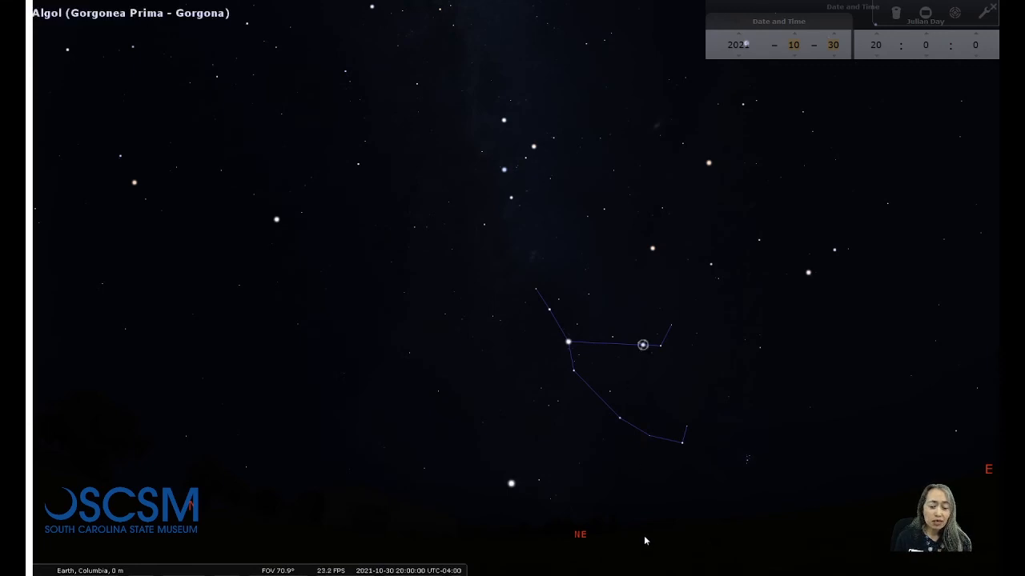